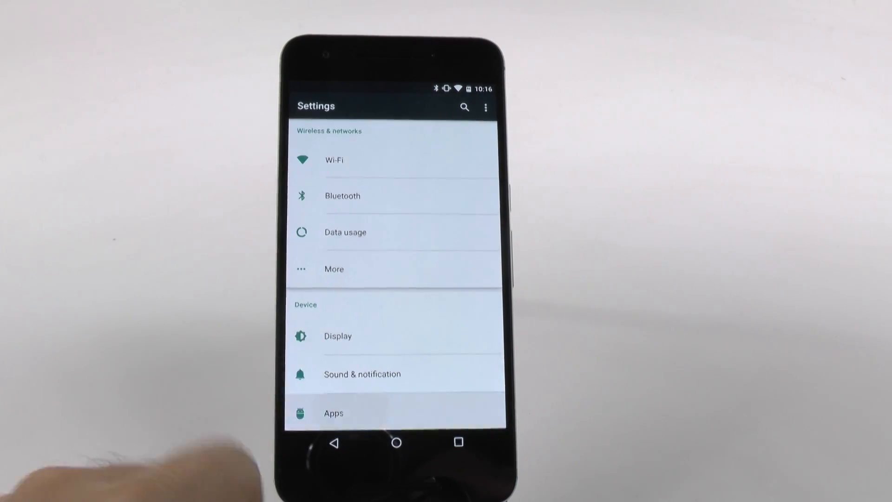
Show the installed apps list in Settings with Facebook visible
left_click(333, 413)
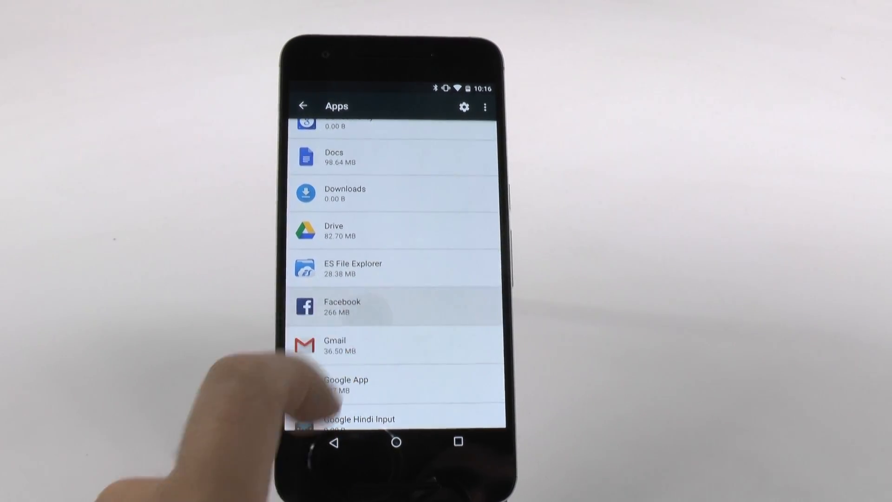
View Facebook's permission switches from Calendar to Storage, all turned off
left_click(391, 306)
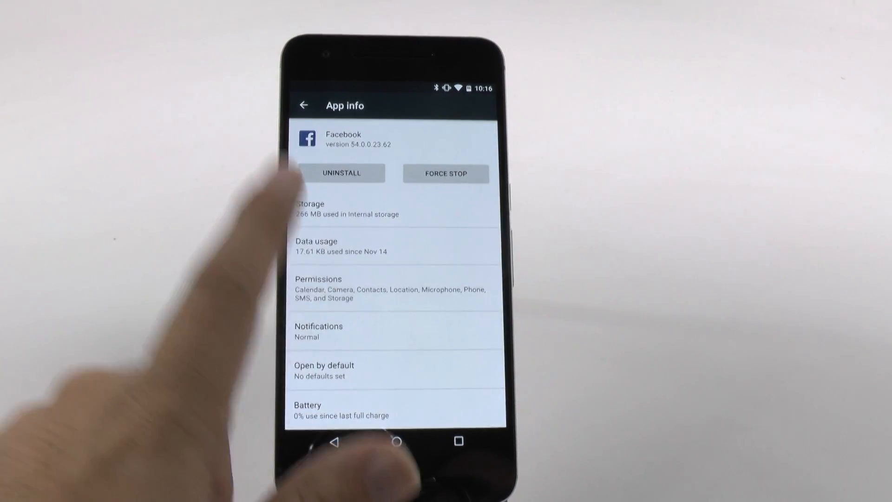
left_click(391, 287)
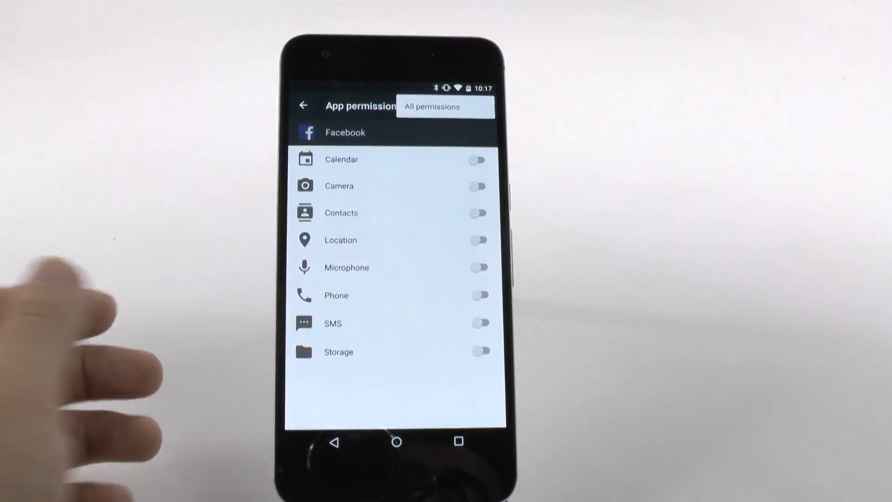
left_click(431, 106)
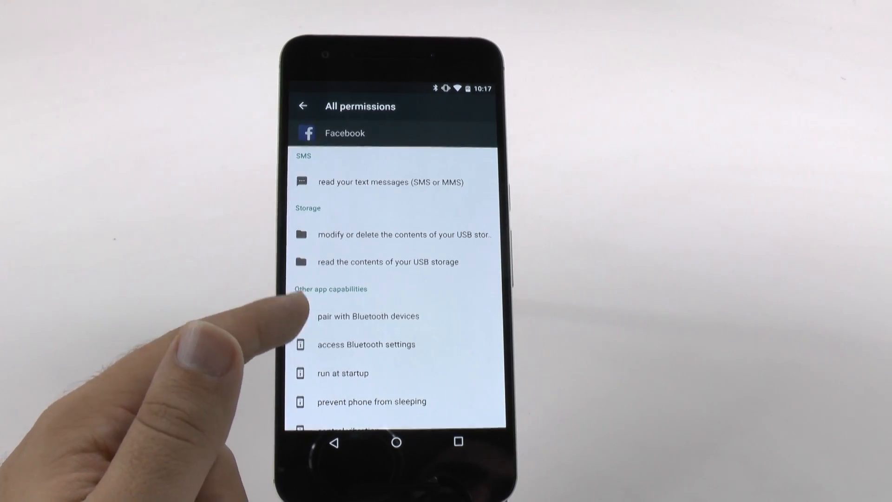
scroll("up", 3)
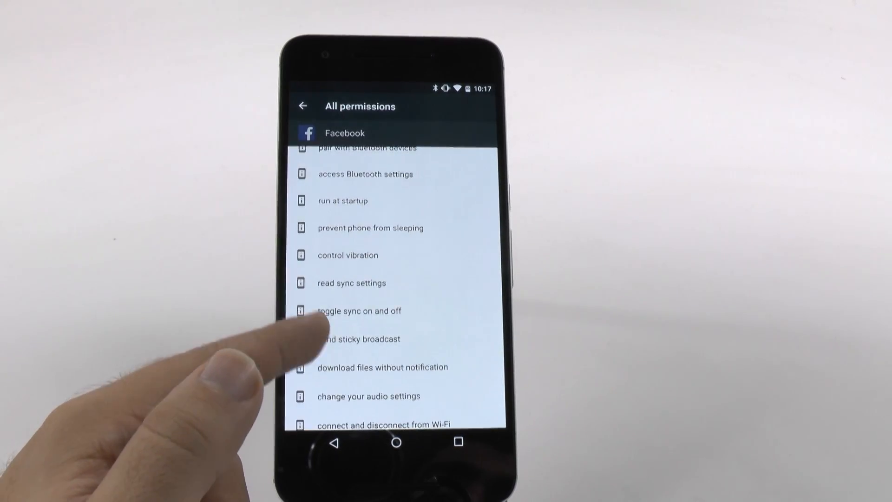
scroll("up", 3)
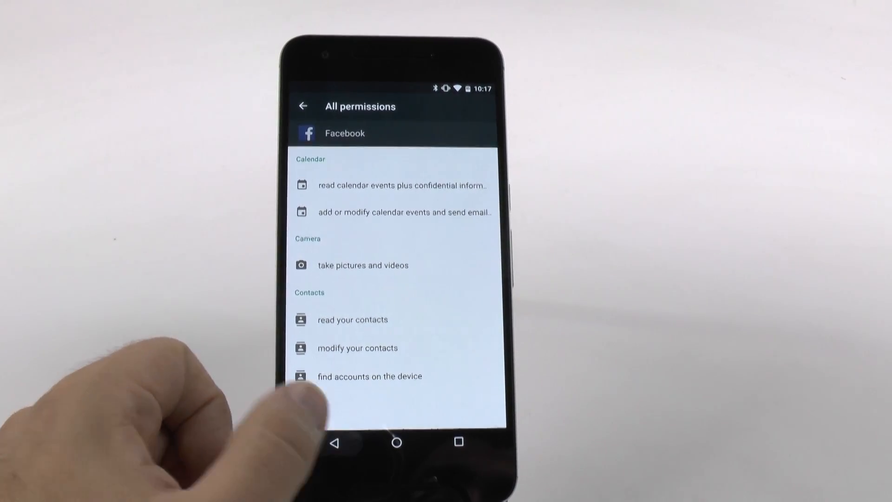
left_click(303, 106)
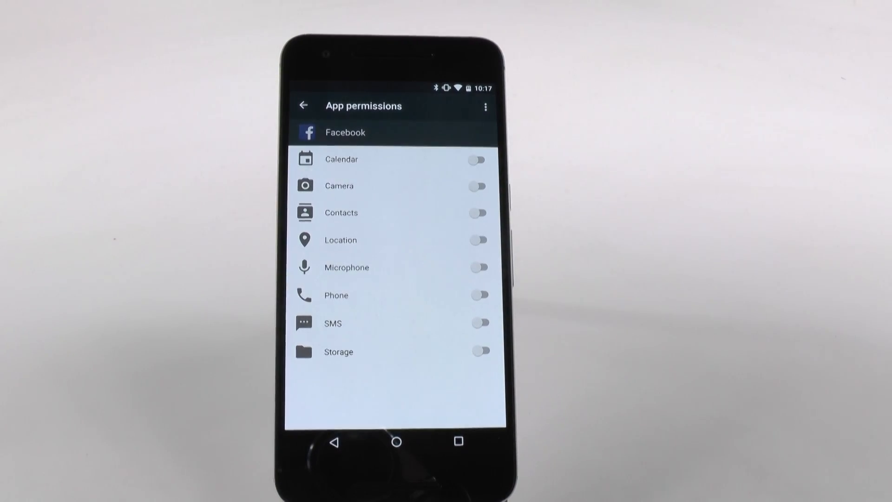